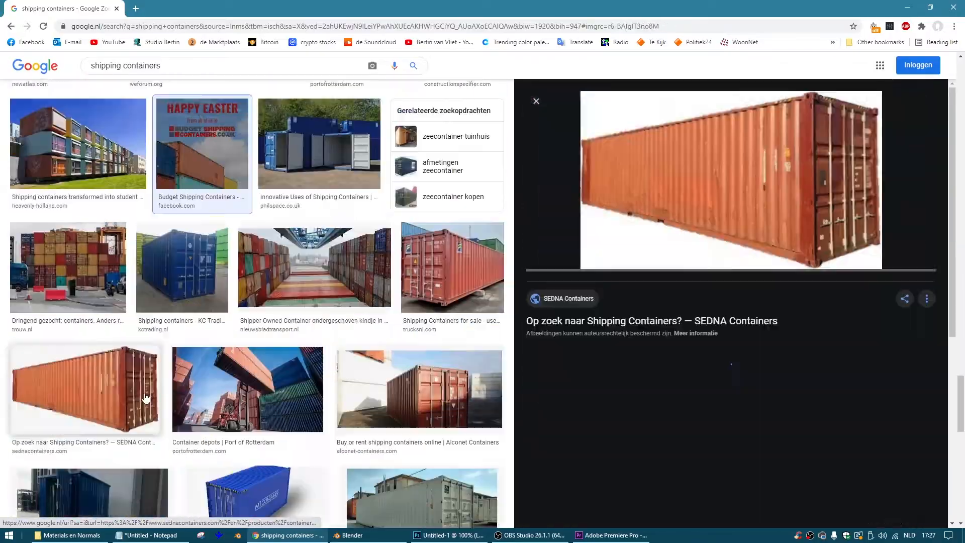
# Open the large preview of the orange shipping container photo in Google Images.
pyautogui.click(340, 536)
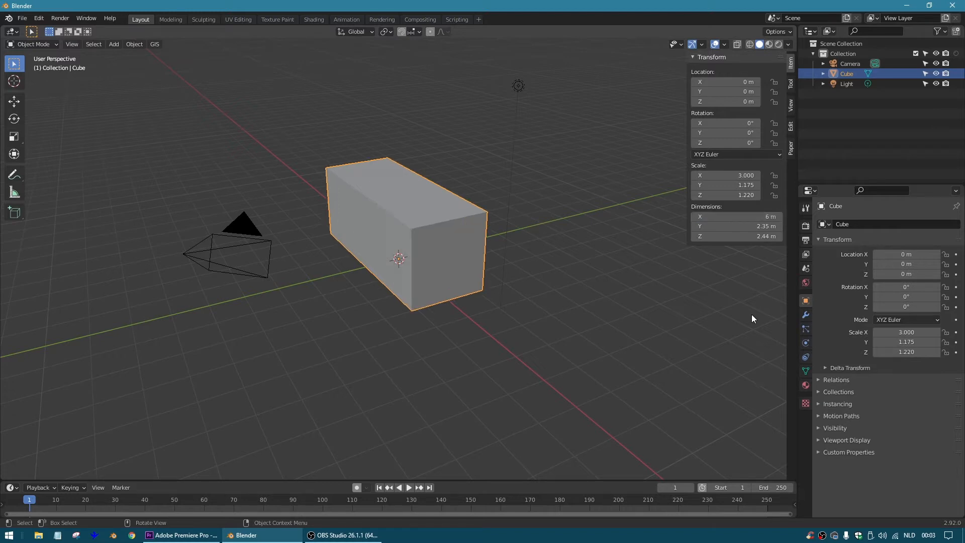
# Scale the cube to X 3, Y 1.175, Z 1.22, making it 6 × 2.35 × 2.44 m.
pyautogui.click(316, 535)
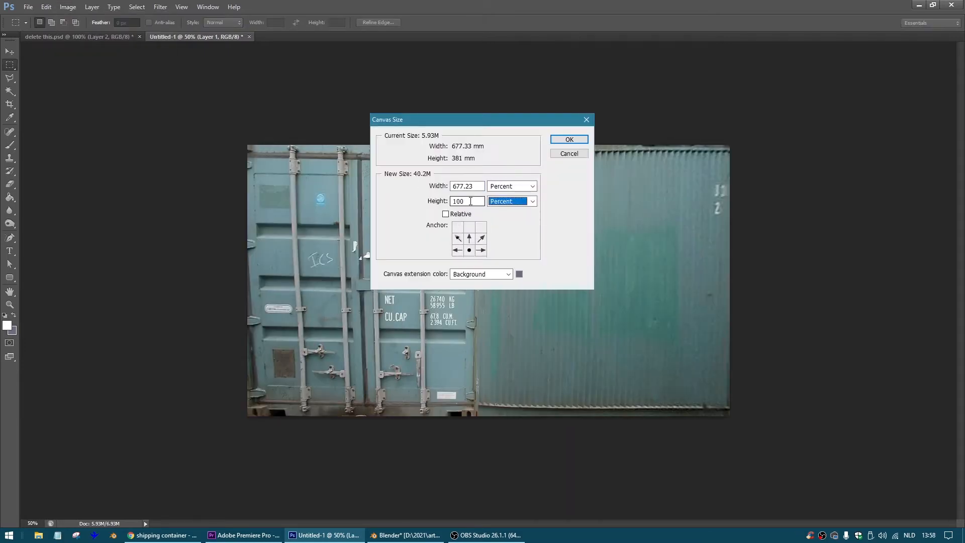
# Enlarge the canvas, clone door and side textures together, then crop the normal map.
pyautogui.click(569, 139)
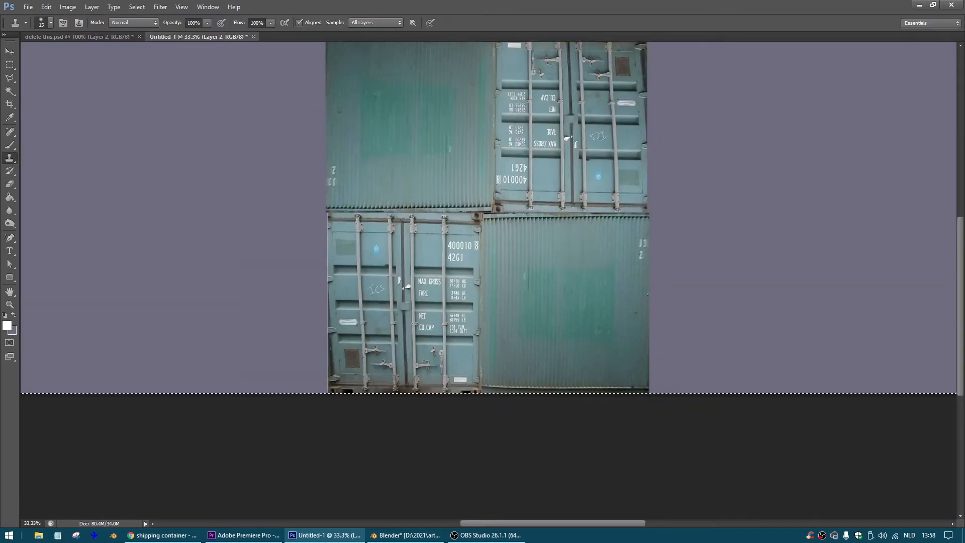
pyautogui.moveTo(406, 286); pyautogui.dragTo(647, 286)
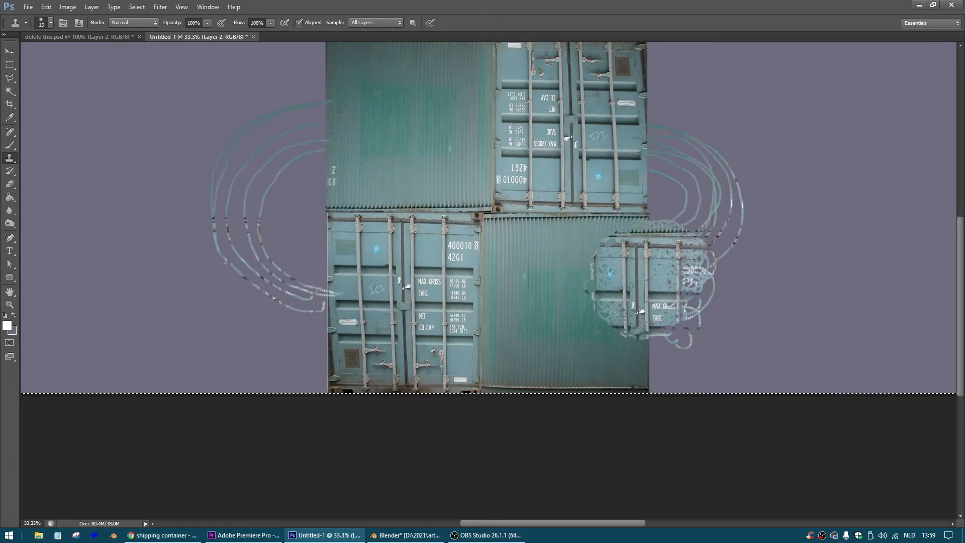
pyautogui.click(9, 103)
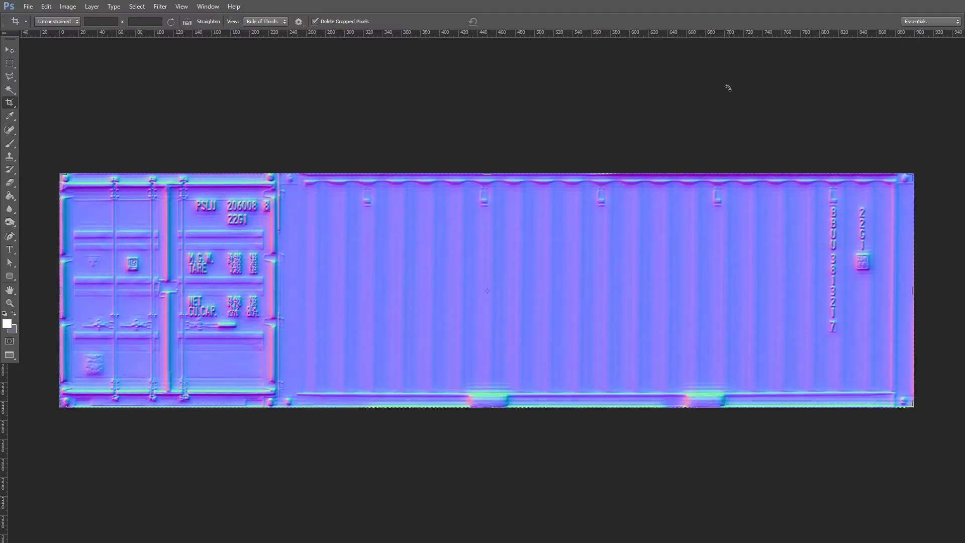
pyautogui.click(528, 535)
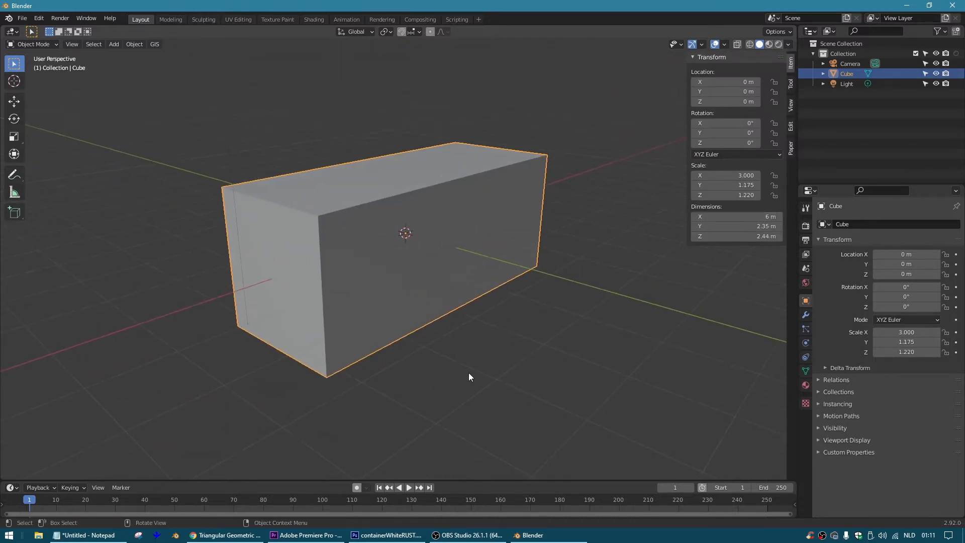
pyautogui.moveTo(495, 253)
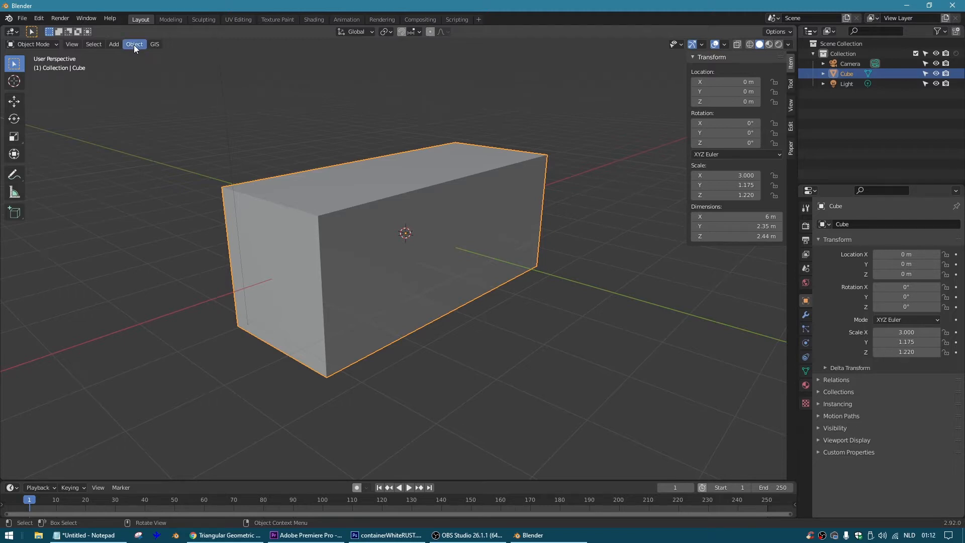
# Apply rotation and scale to the box so scale reads 1 on every axis.
pyautogui.click(134, 43)
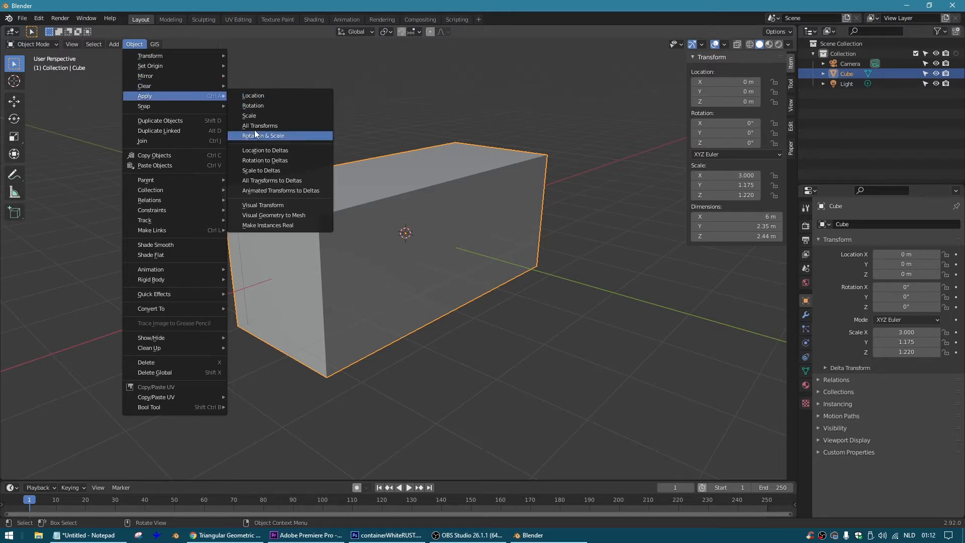
pyautogui.click(261, 135)
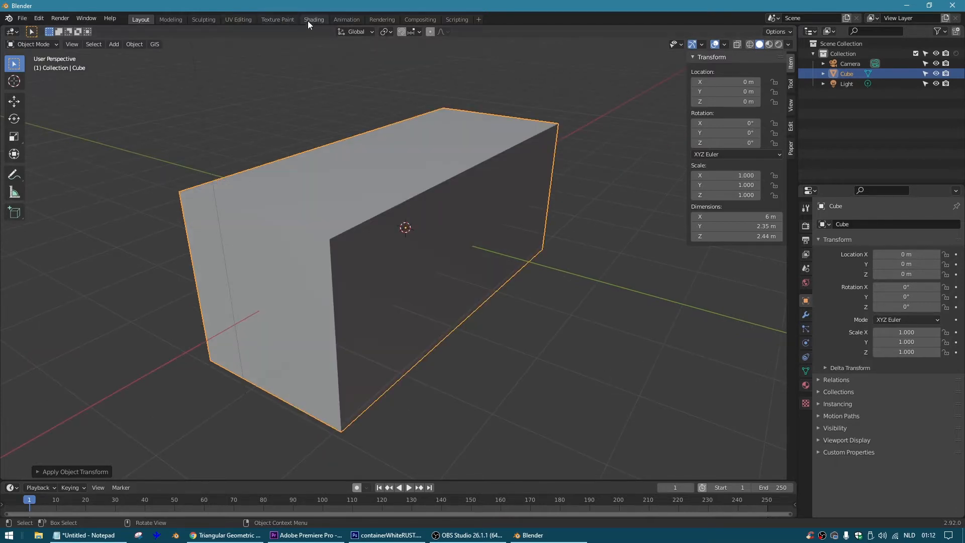
# Name the material 'container', add two Image Texture nodes, and load containerWhite.jpg into one.
pyautogui.click(314, 19)
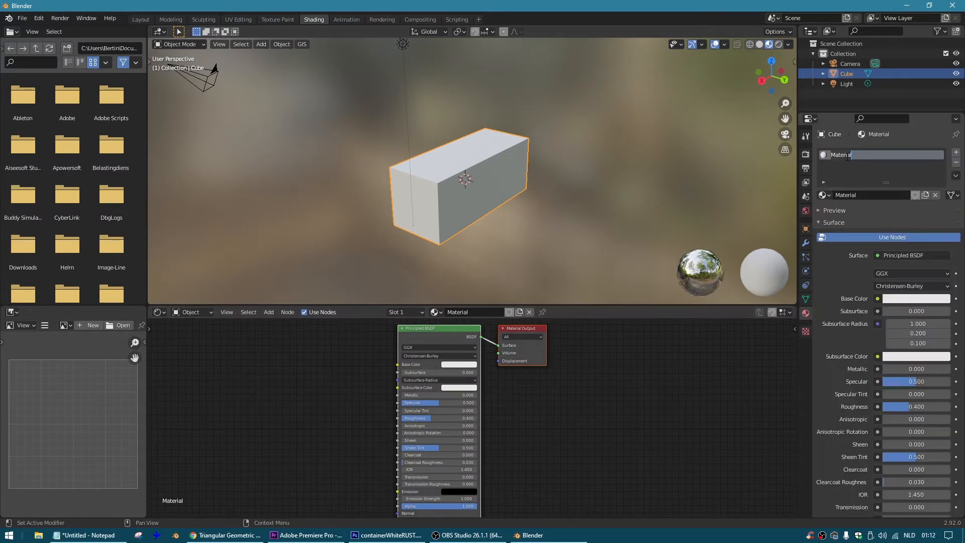
pyautogui.write('container')
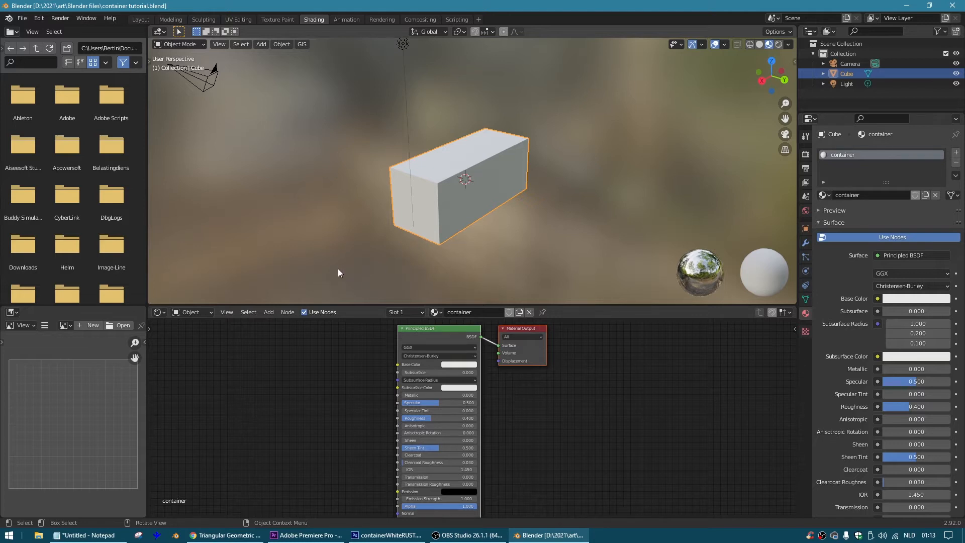
pyautogui.moveTo(269, 312)
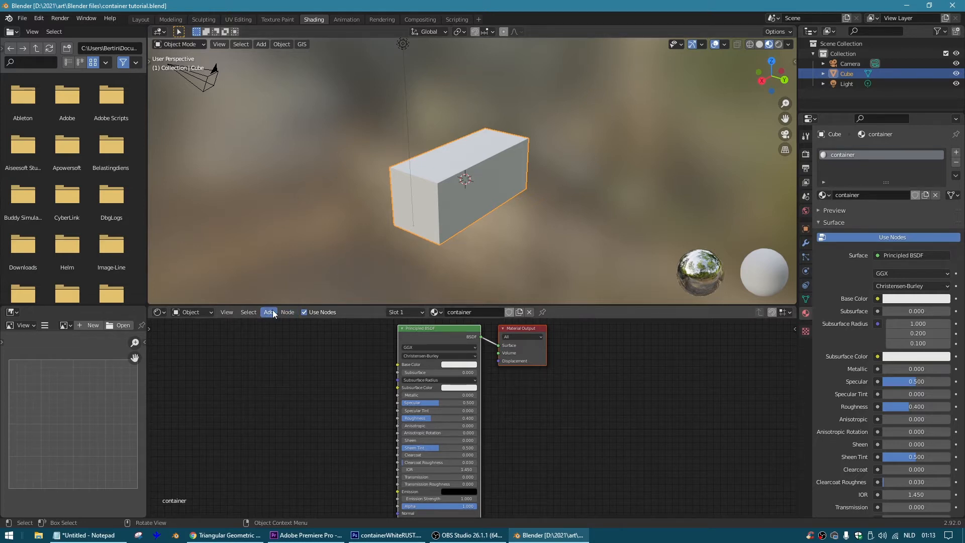
pyautogui.click(268, 312)
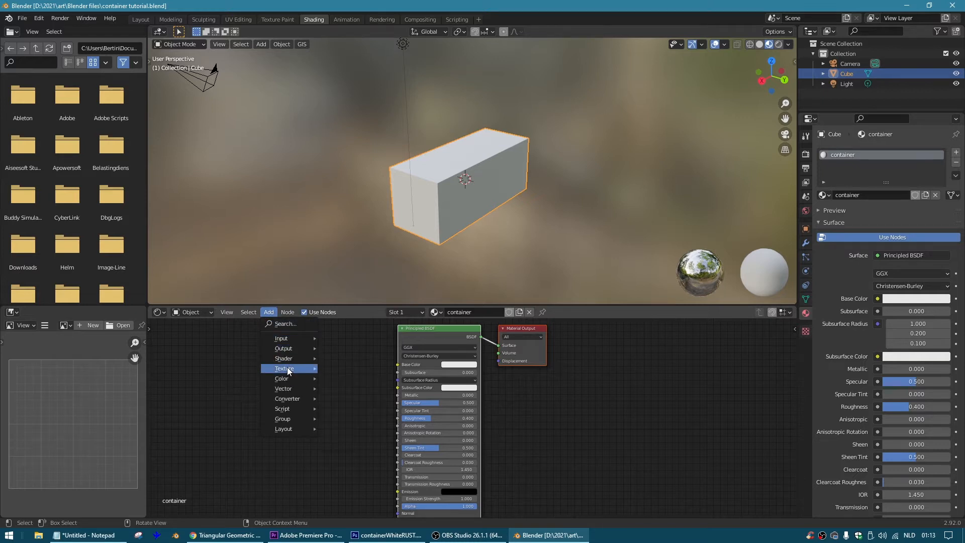
pyautogui.click(285, 368)
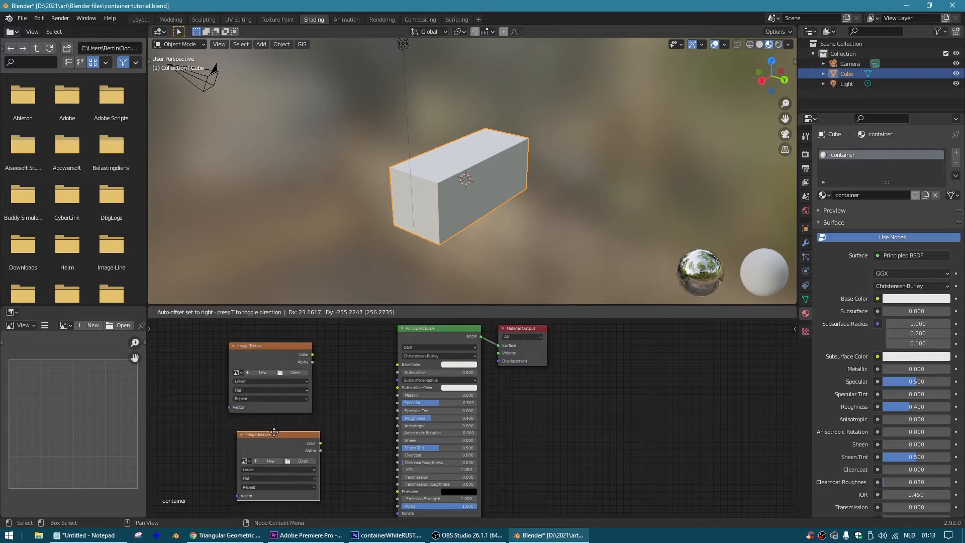
pyautogui.click(275, 431)
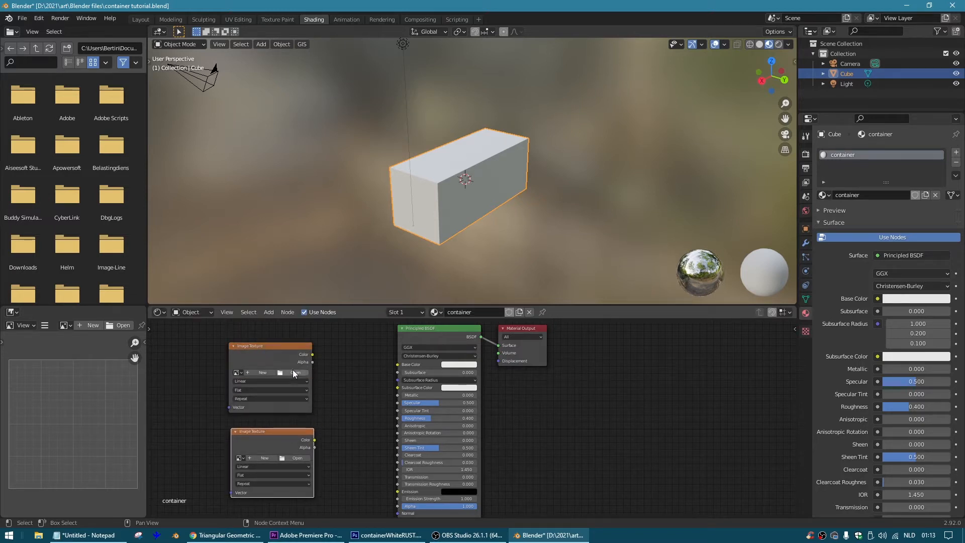
pyautogui.click(293, 372)
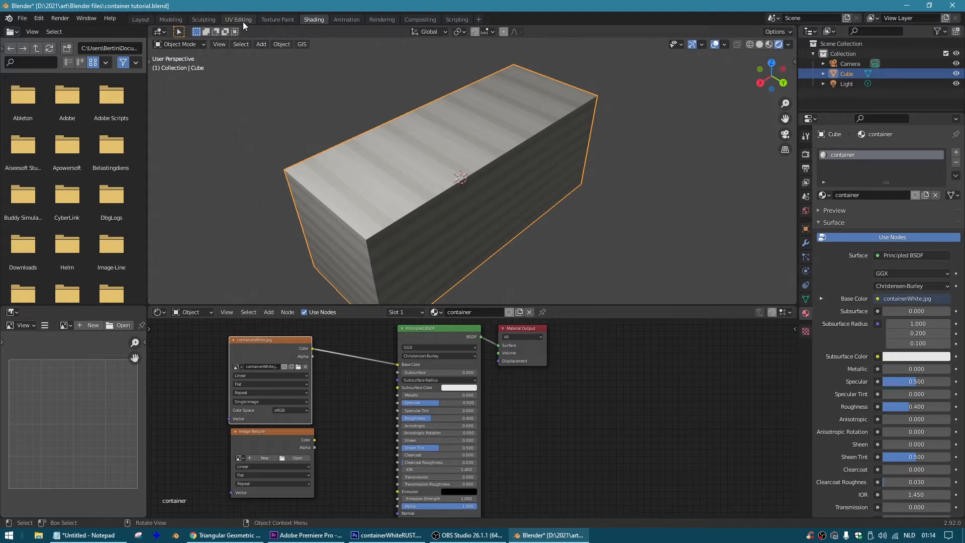
# Move and scale the long side face's UVs over the corrugated side panel.
pyautogui.click(238, 19)
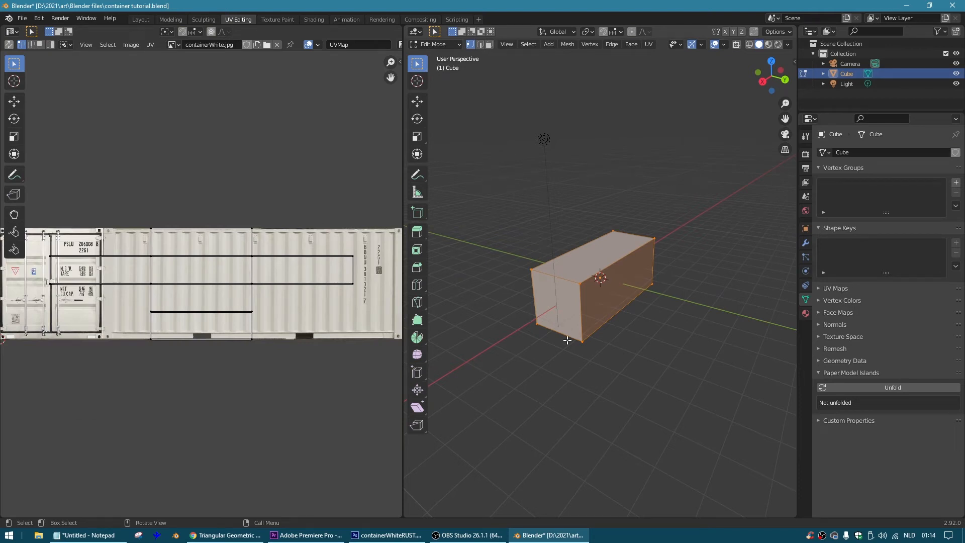
pyautogui.moveTo(627, 293)
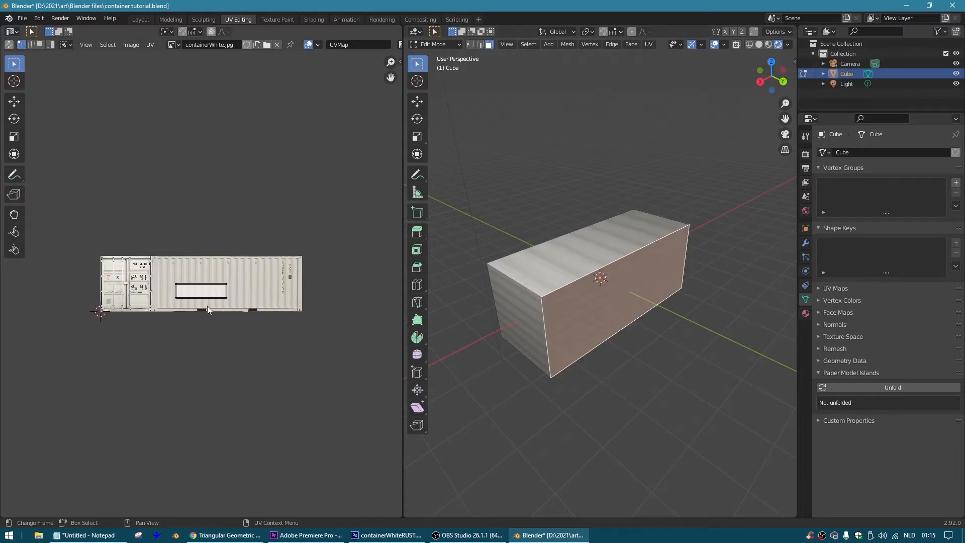
pyautogui.moveTo(239, 288)
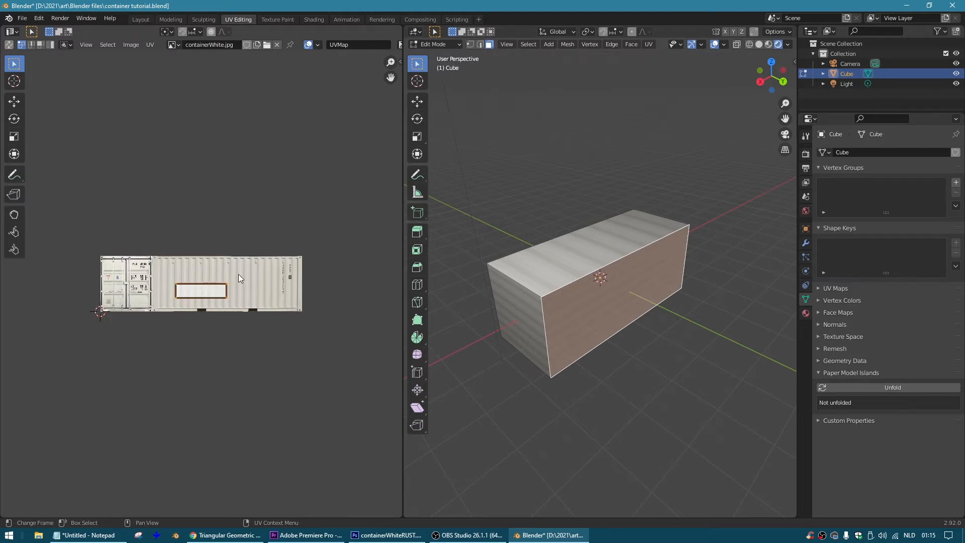
pyautogui.moveTo(200, 290); pyautogui.dragTo(222, 282)
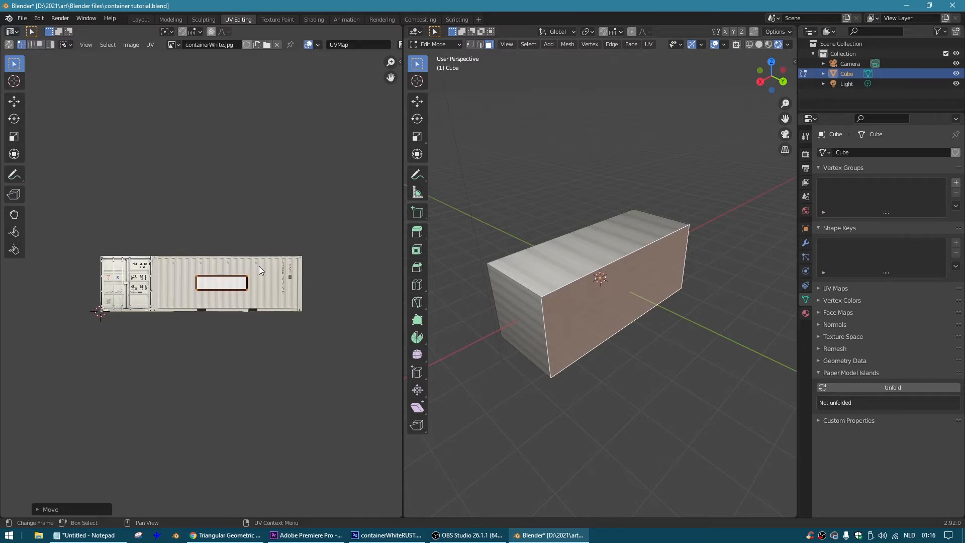
pyautogui.press('s')
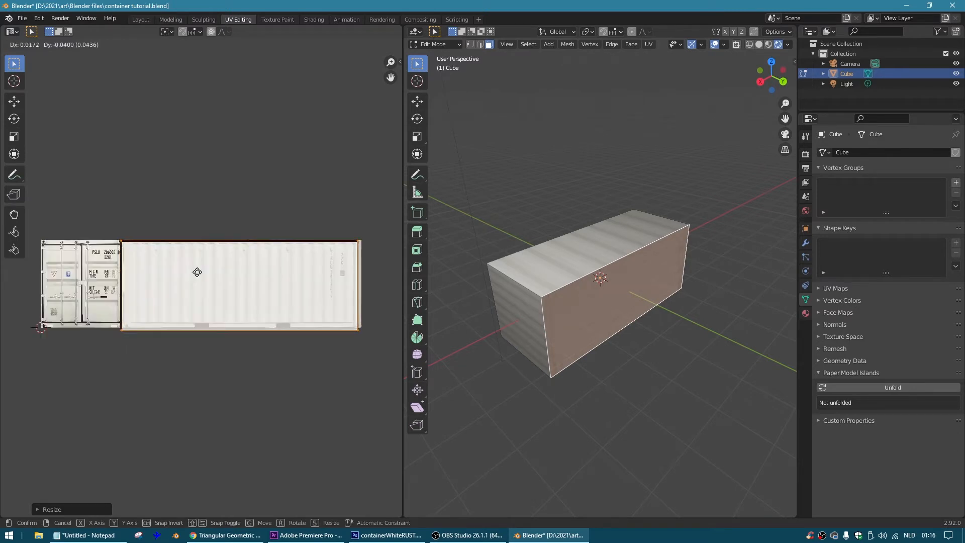
# Fit the remaining faces' UVs so doors sit on the end face and panels on sides.
pyautogui.click(153, 315)
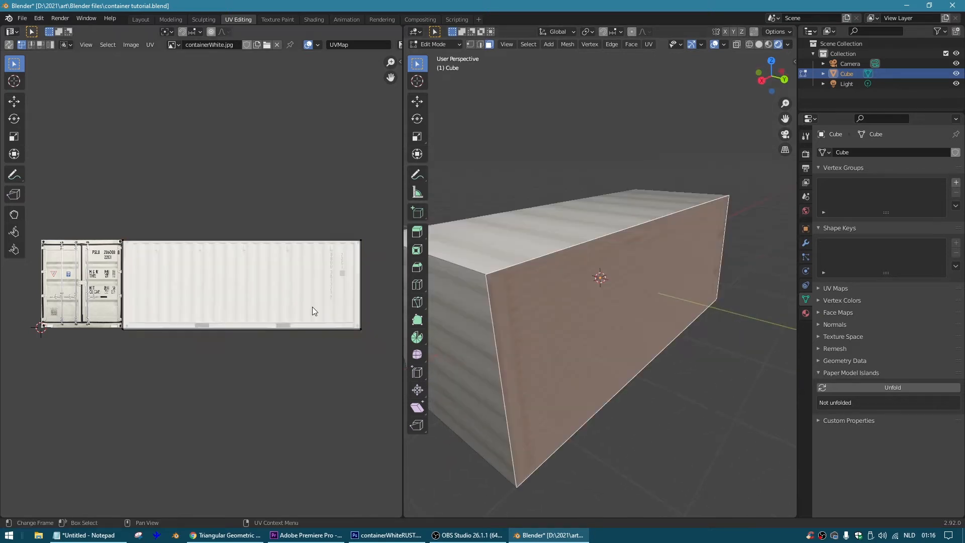
pyautogui.press('r')
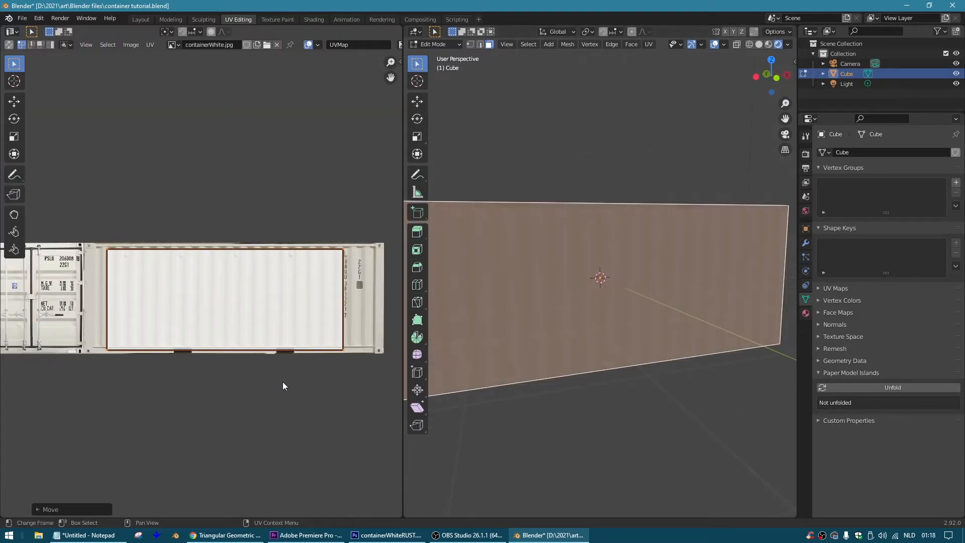
pyautogui.press('s')
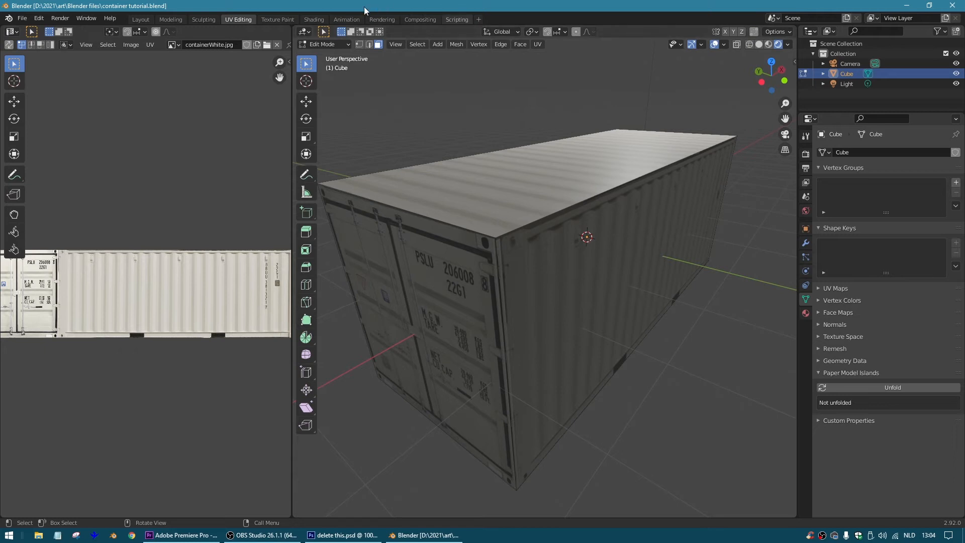
# Load containerWhiteX.jpg into the second image texture node and connect its Color to the shader.
pyautogui.click(313, 19)
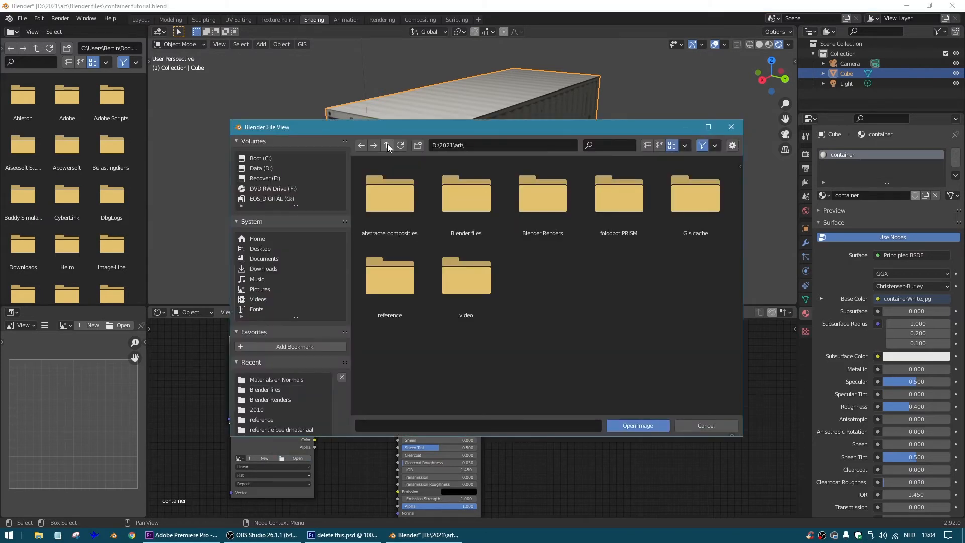
pyautogui.click(276, 379)
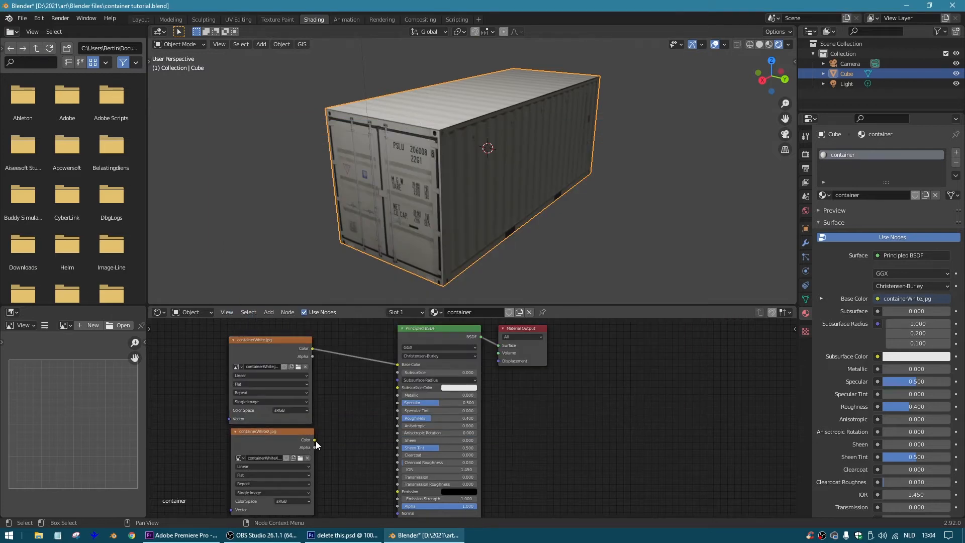
pyautogui.moveTo(314, 440); pyautogui.dragTo(388, 516)
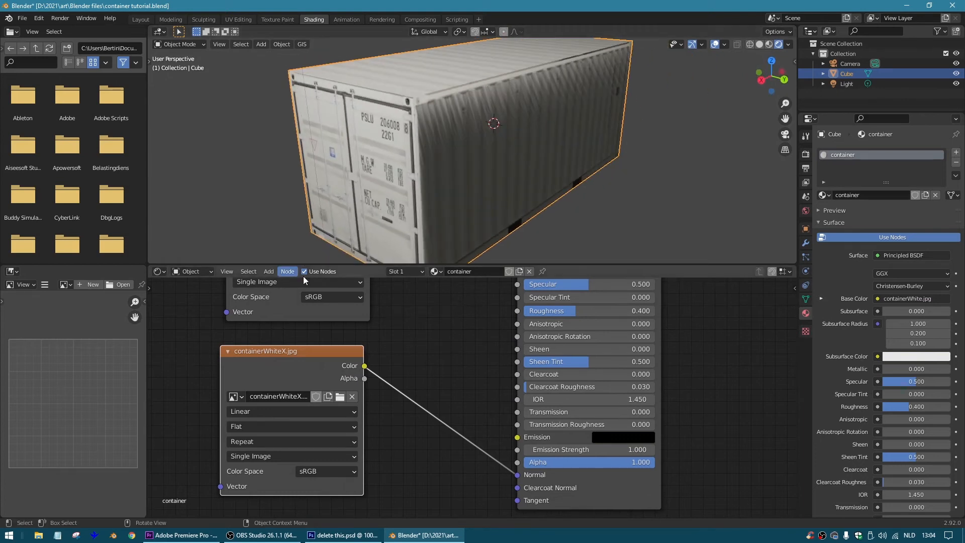
pyautogui.click(268, 271)
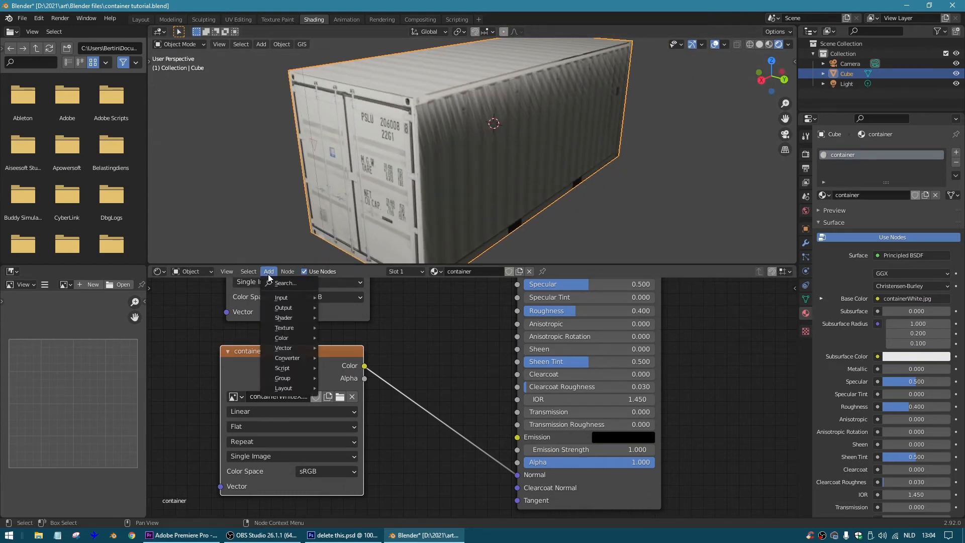
pyautogui.moveTo(283, 348)
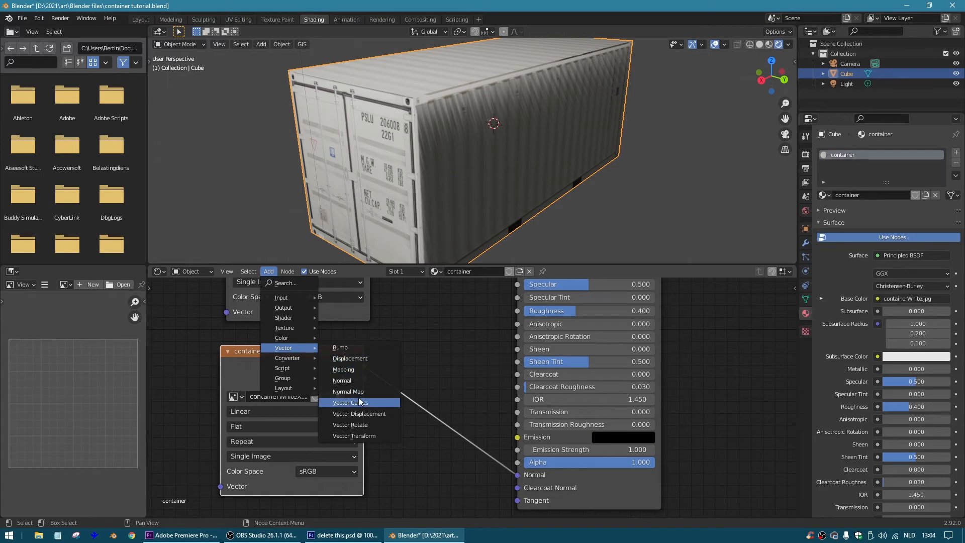
# Route containerWhiteX.jpg through a Normal Map node, with the image color space set to Non-Color.
pyautogui.click(347, 392)
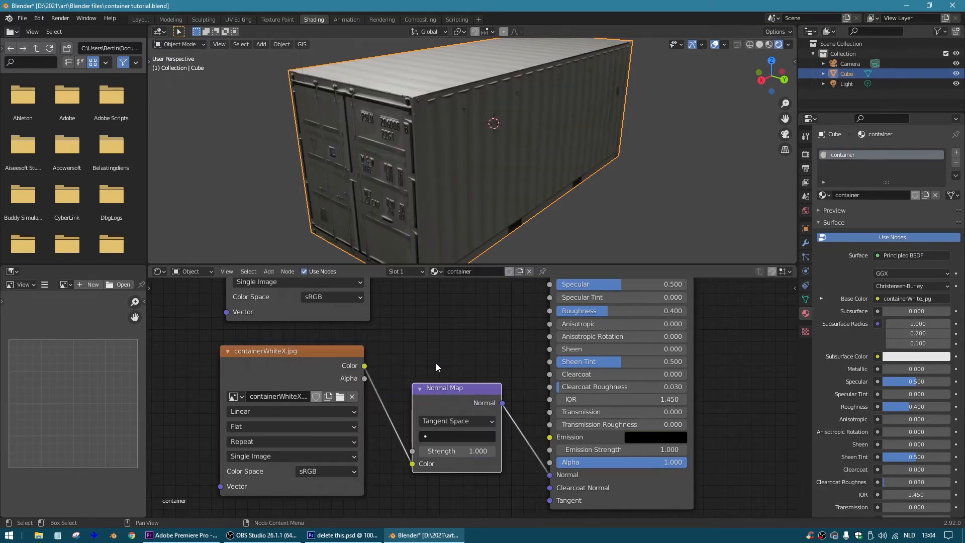
pyautogui.moveTo(330, 474)
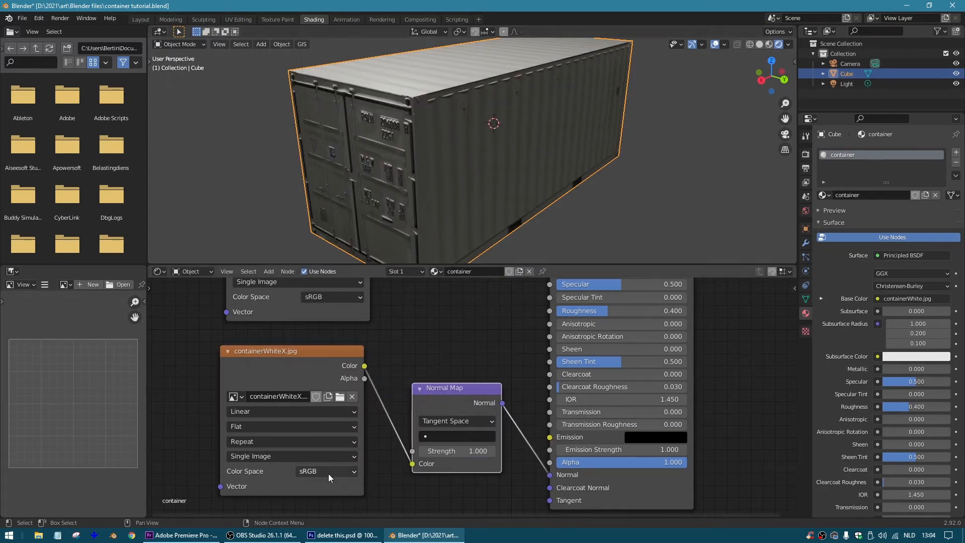
pyautogui.click(325, 472)
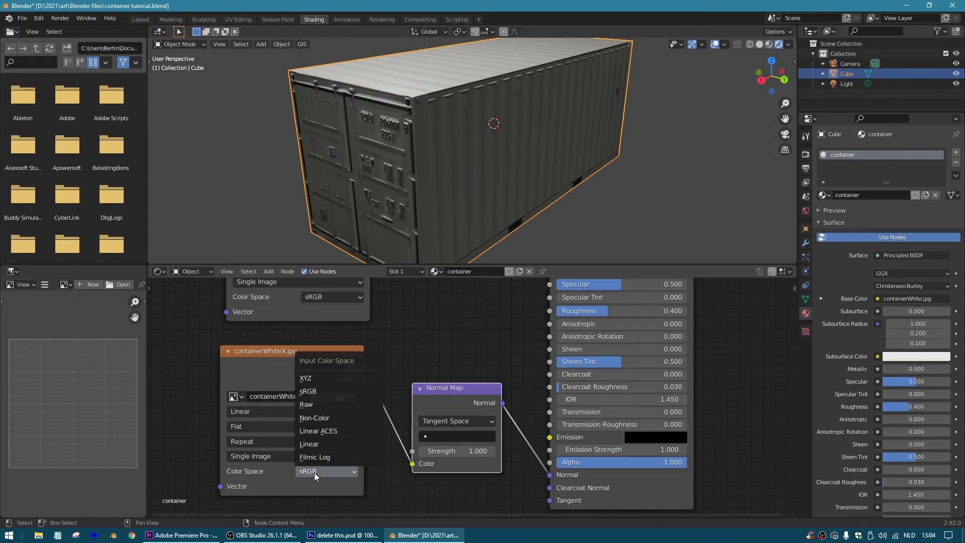
pyautogui.moveTo(314, 417)
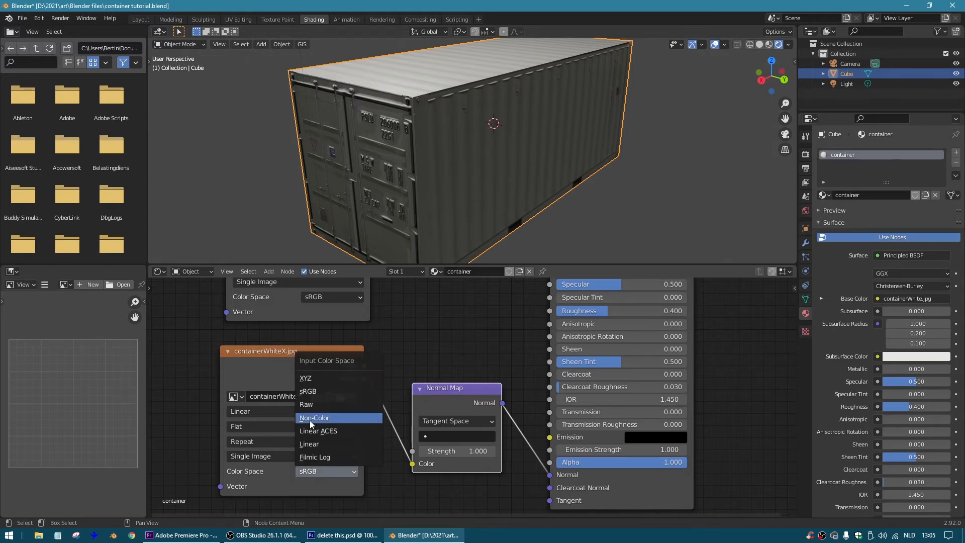
pyautogui.click(314, 417)
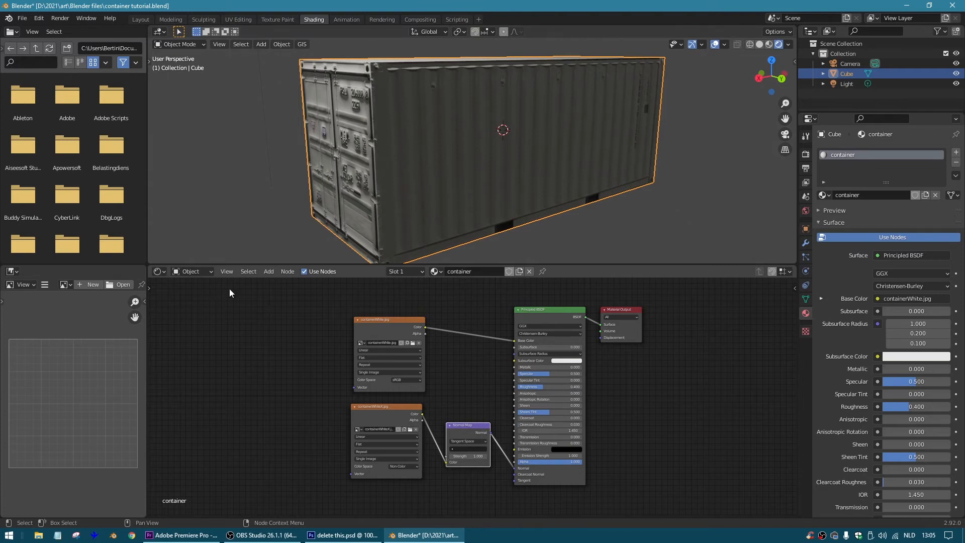
# Add an orange Hue/Saturation node into a Mix node's Color2, set to Multiply with Fac 1.
pyautogui.click(268, 272)
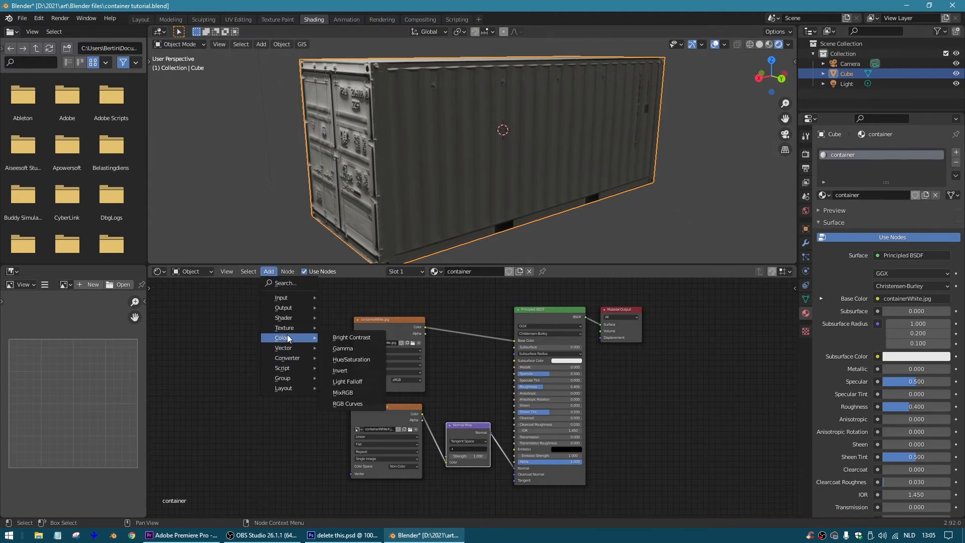
pyautogui.click(352, 359)
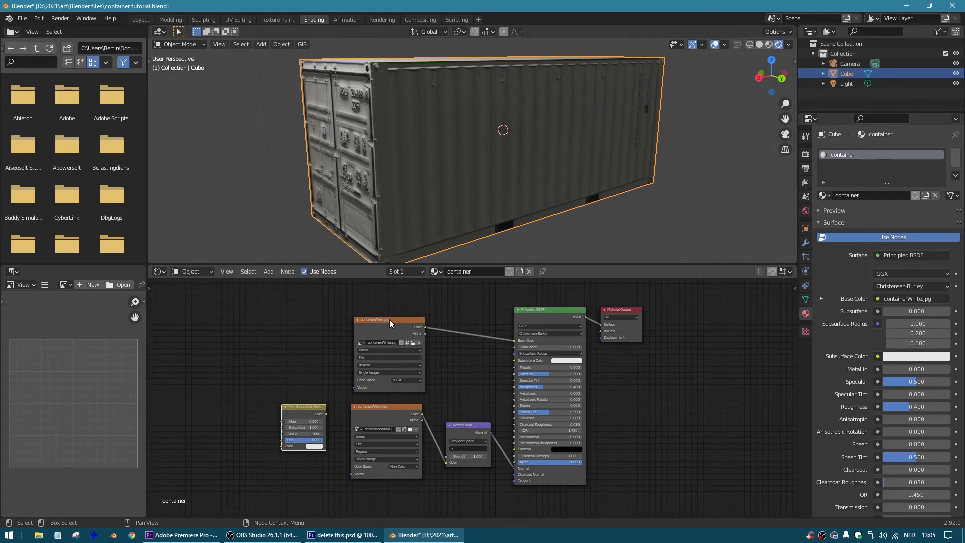
pyautogui.click(269, 271)
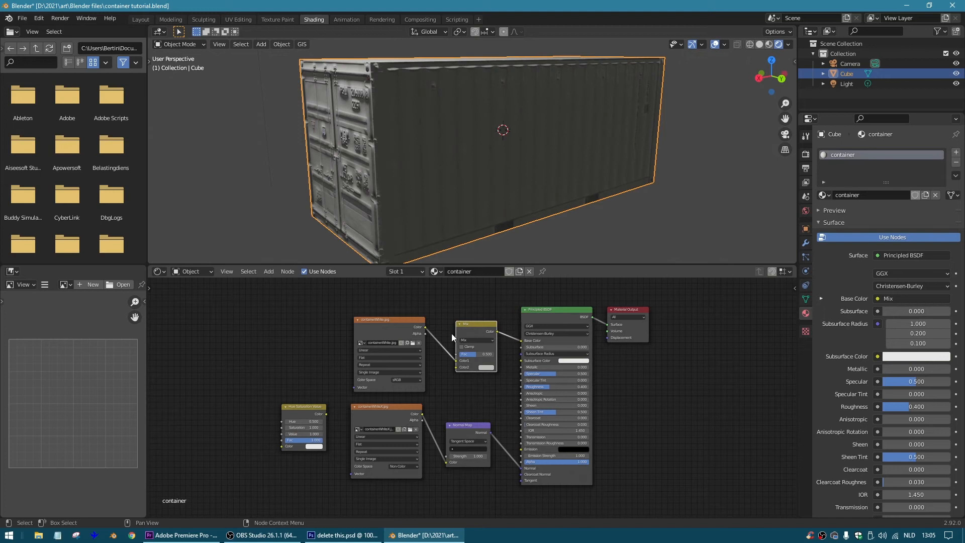
pyautogui.moveTo(387, 320); pyautogui.dragTo(301, 307)
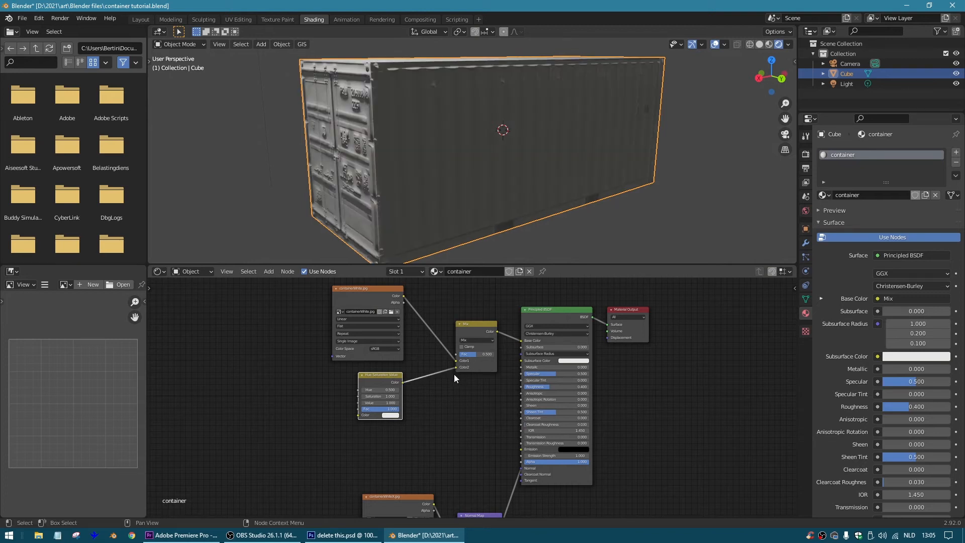
pyautogui.click(391, 414)
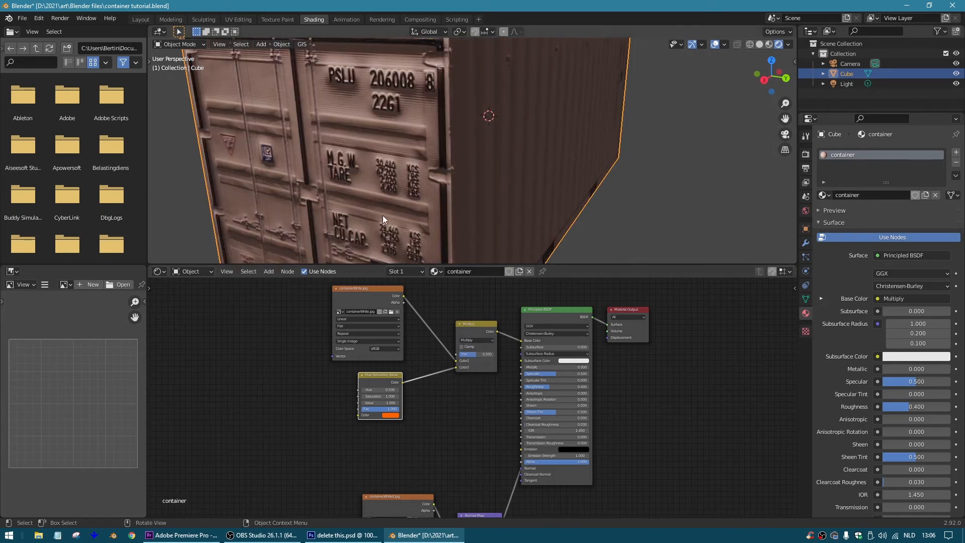
pyautogui.click(385, 415)
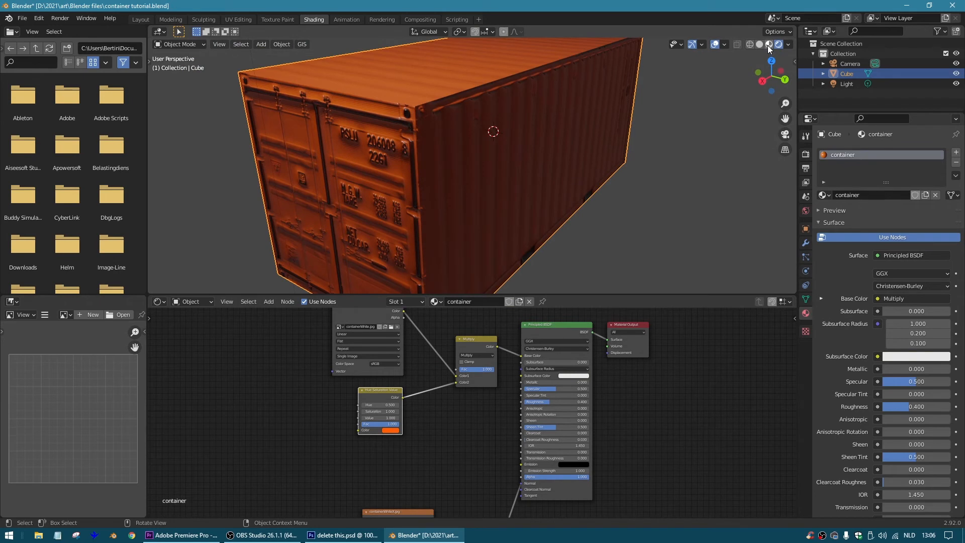
# Switch to Material Preview shading and orbit out to see the whole lit orange container.
pyautogui.click(769, 44)
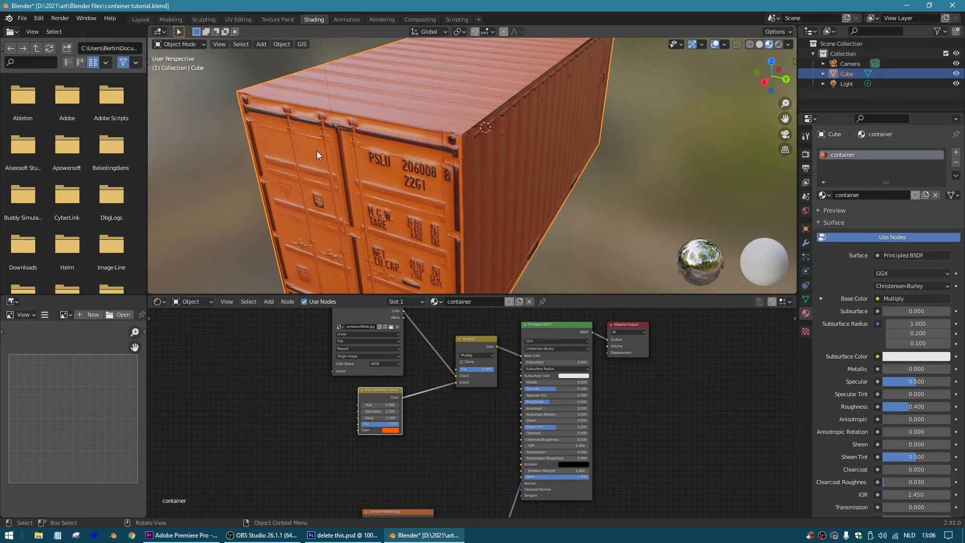
pyautogui.moveTo(317, 153); pyautogui.dragTo(552, 120)
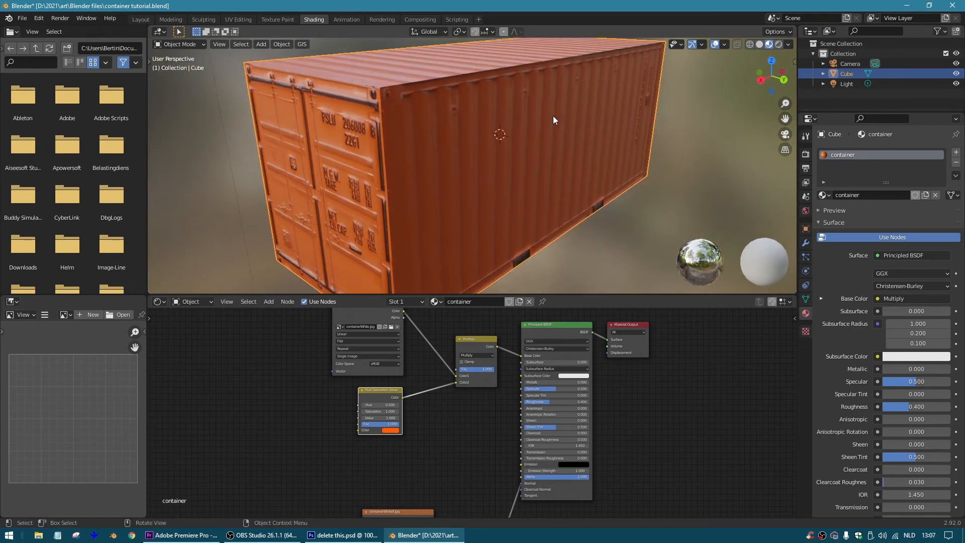
pyautogui.moveTo(553, 120); pyautogui.dragTo(455, 136)
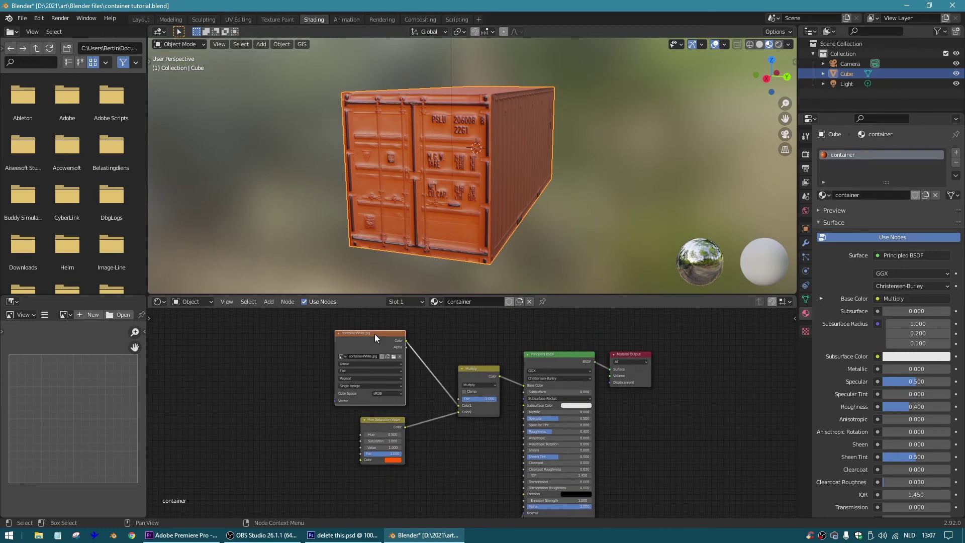
# Add the door detail image, duplicate the Mix node, and feed it the HSV tint and image with Mix blending.
pyautogui.moveTo(369, 332); pyautogui.dragTo(296, 339)
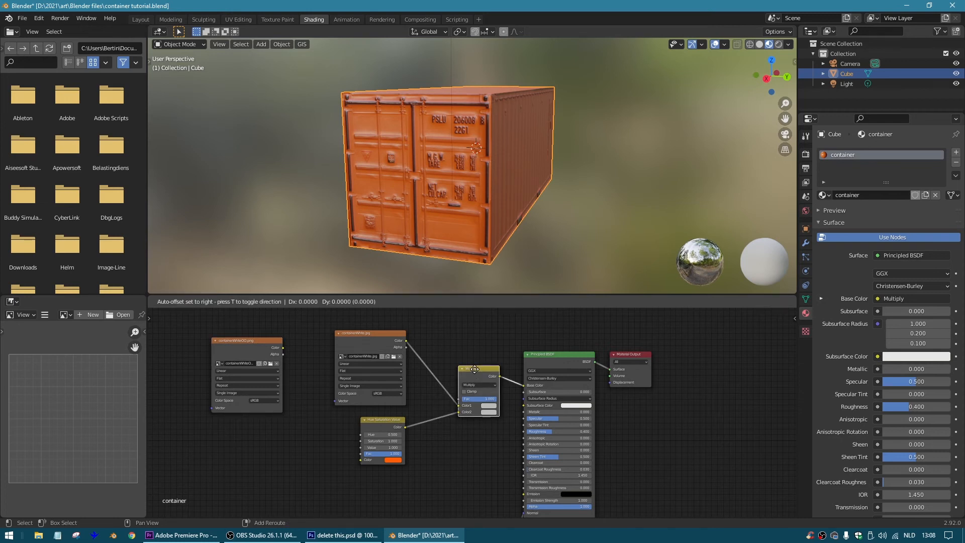
pyautogui.moveTo(477, 373); pyautogui.dragTo(310, 447)
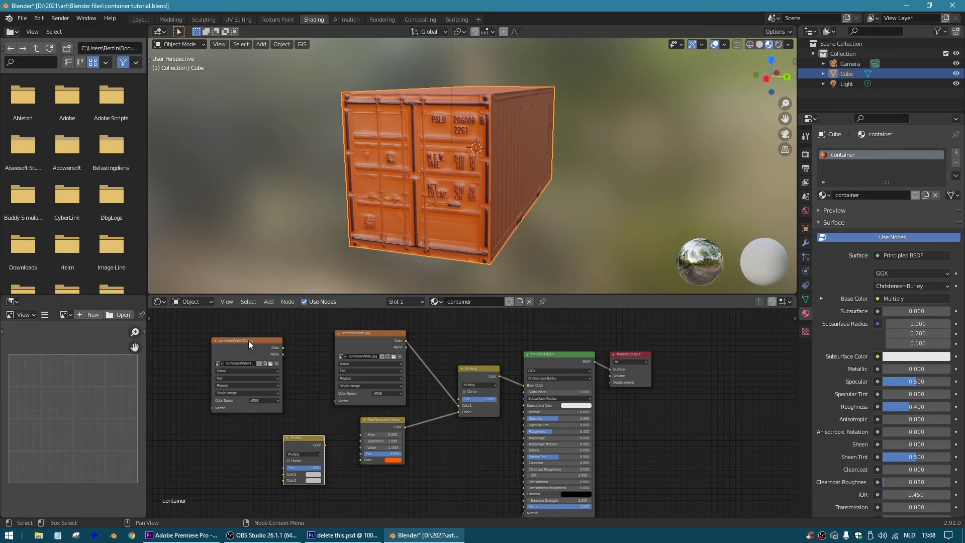
pyautogui.moveTo(247, 343); pyautogui.dragTo(240, 337)
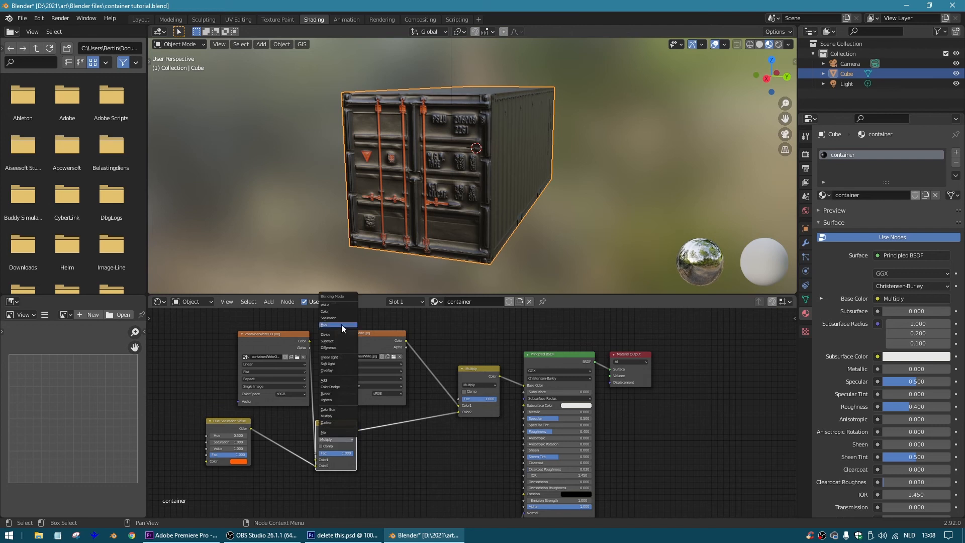
pyautogui.click(323, 431)
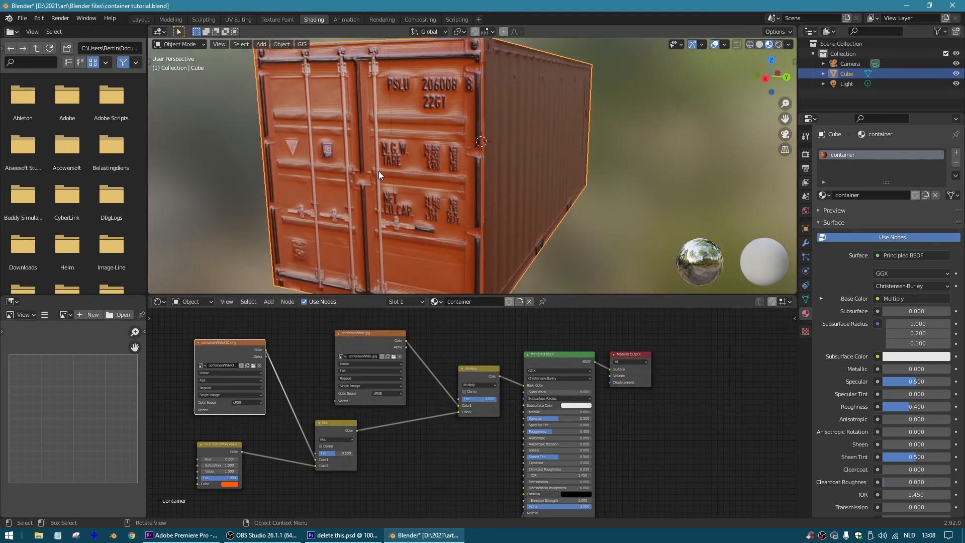
pyautogui.moveTo(380, 149)
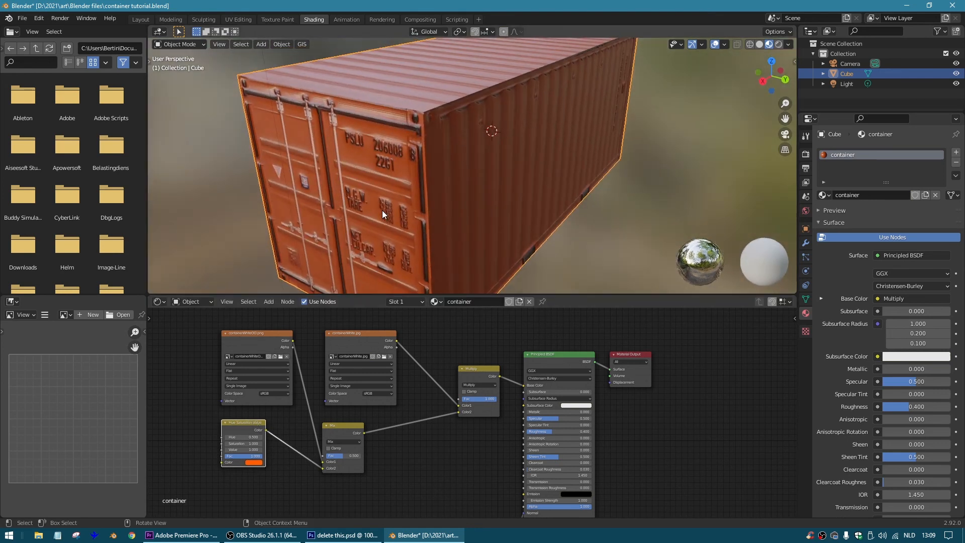
# Orbit around the container from its long side back toward the door end.
pyautogui.moveTo(381, 214); pyautogui.dragTo(394, 200)
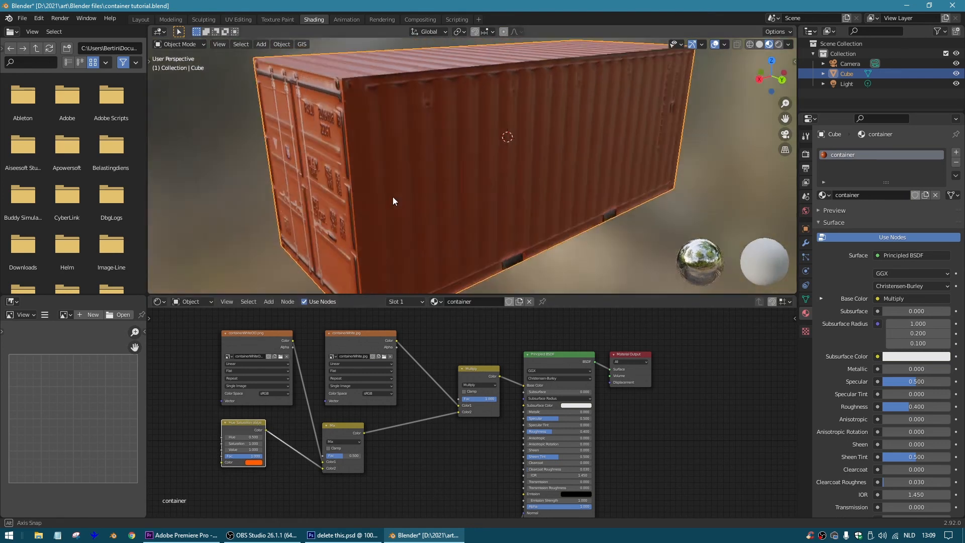
pyautogui.moveTo(394, 201); pyautogui.dragTo(423, 185)
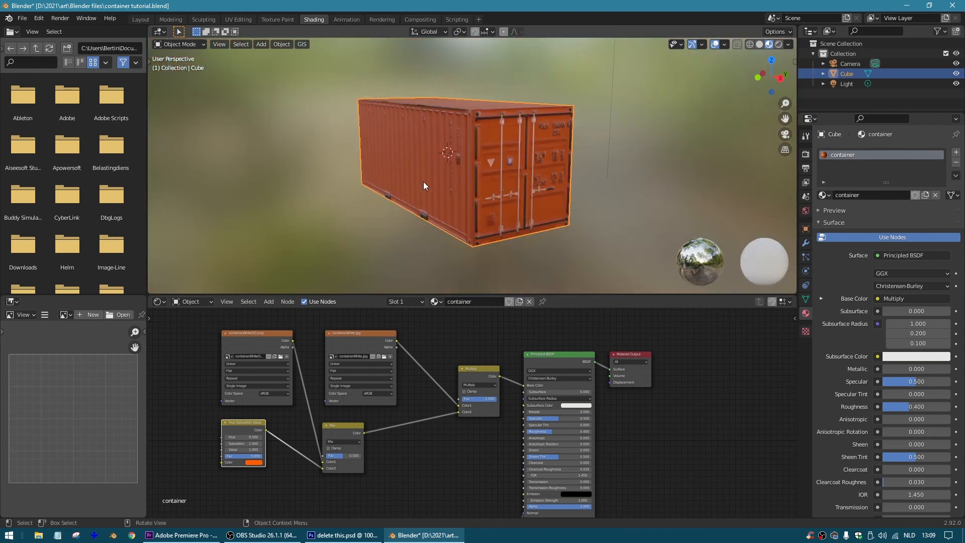
pyautogui.moveTo(431, 184); pyautogui.dragTo(468, 179)
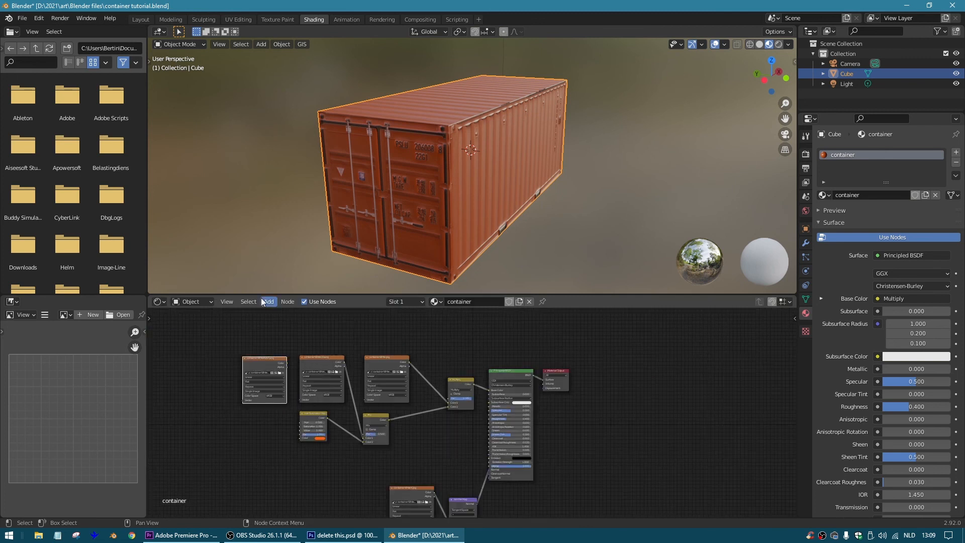
# Add a Texture Coordinate node, set the rust mix to Darken, and inspect the doors close up.
pyautogui.click(269, 301)
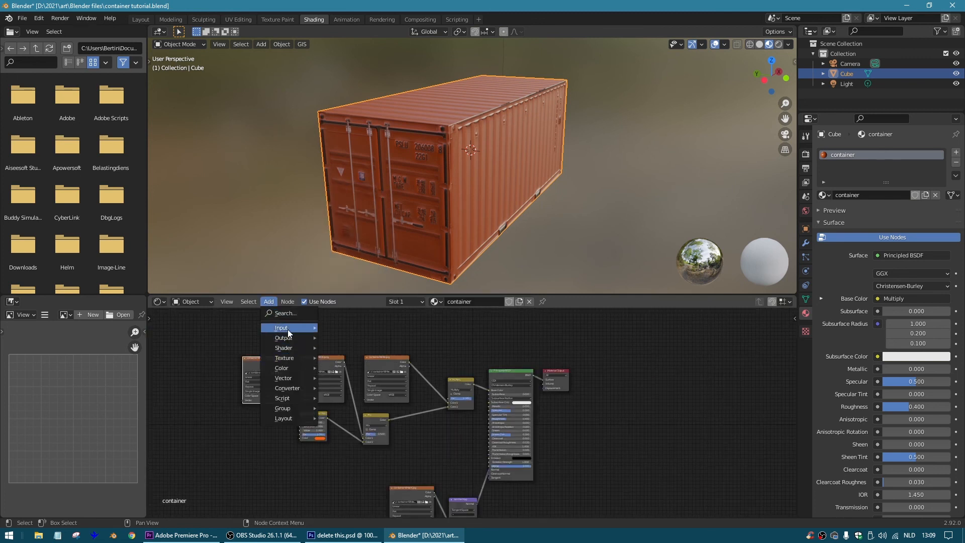
pyautogui.click(281, 327)
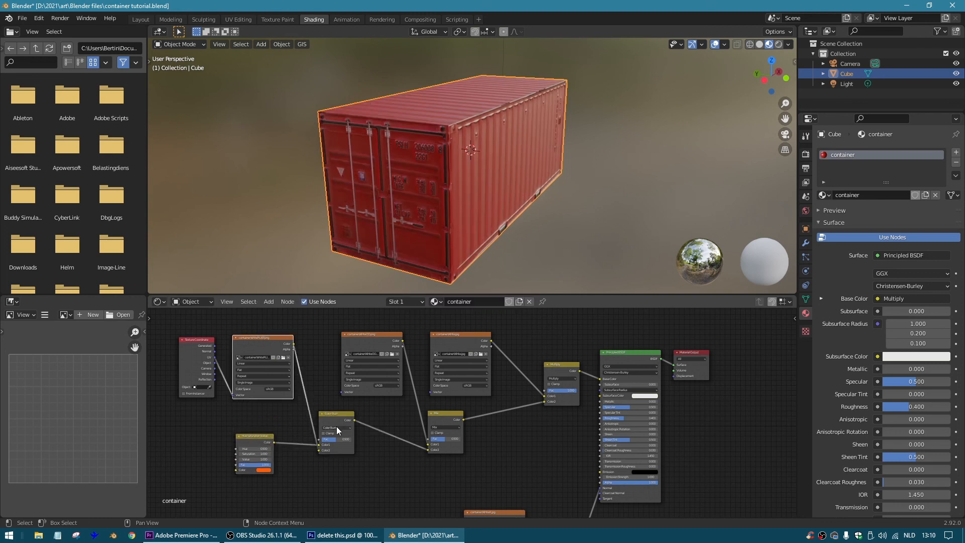
pyautogui.click(336, 427)
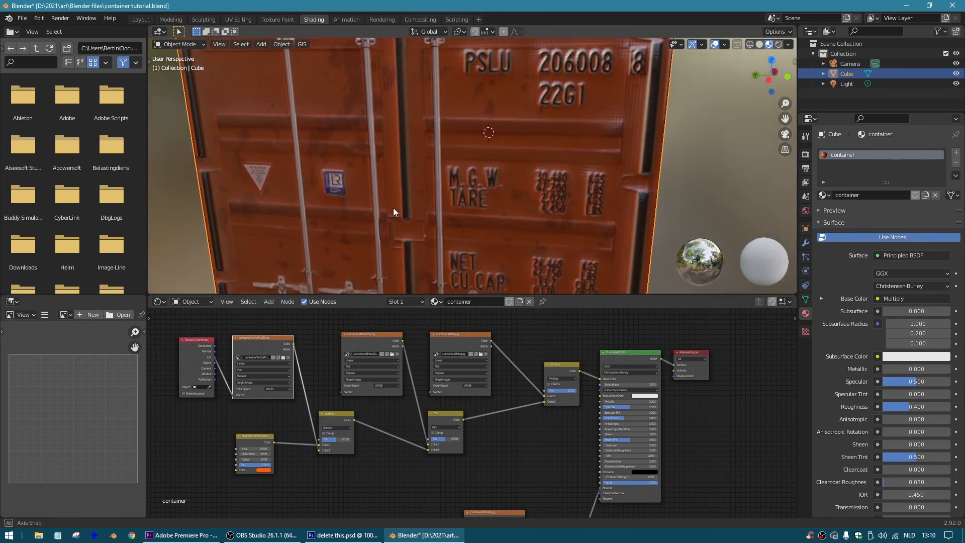
pyautogui.moveTo(394, 212); pyautogui.dragTo(353, 104)
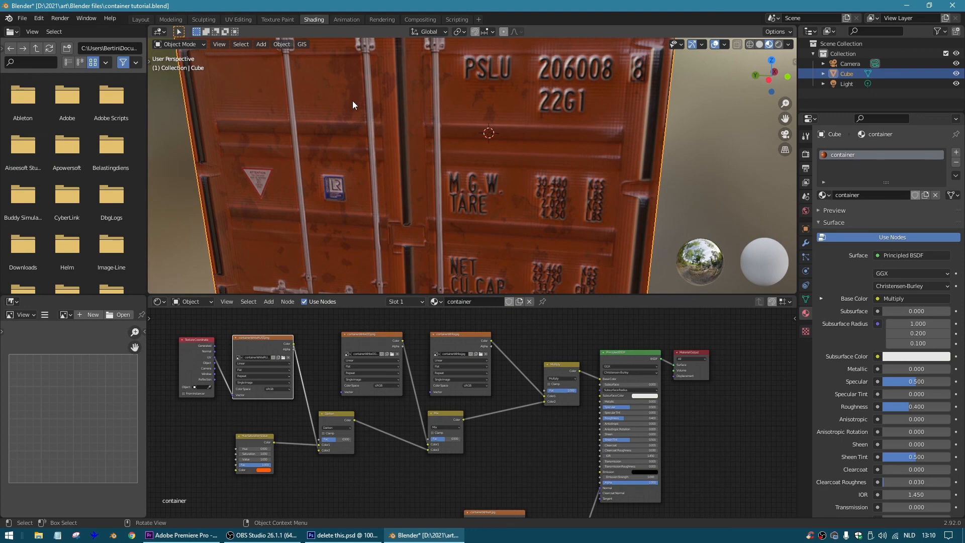